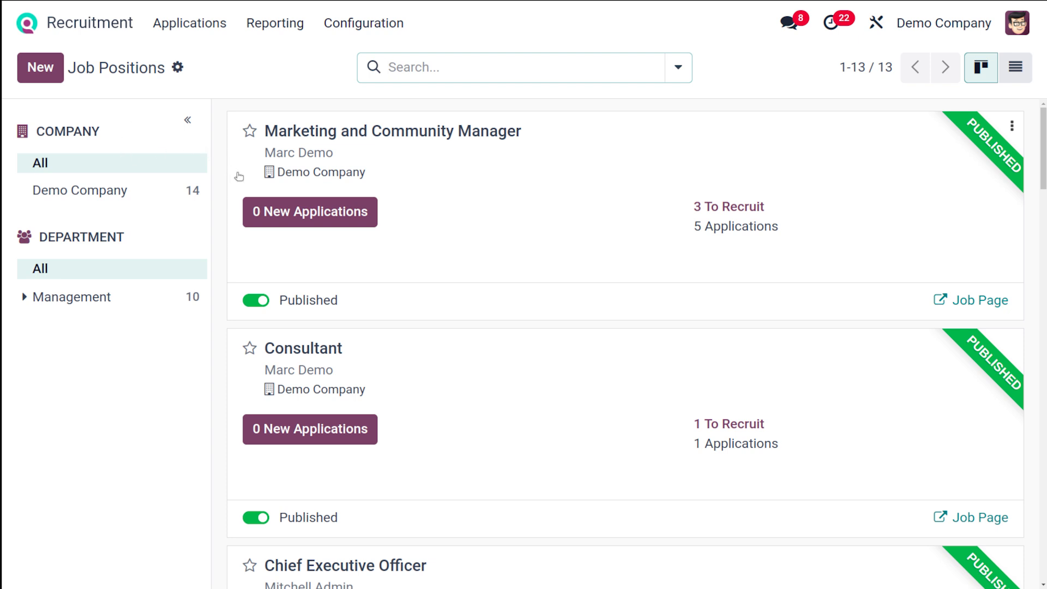
Browse the job positions, viewing Marketing and Community Manager applications and the list view
scroll("down", 3)
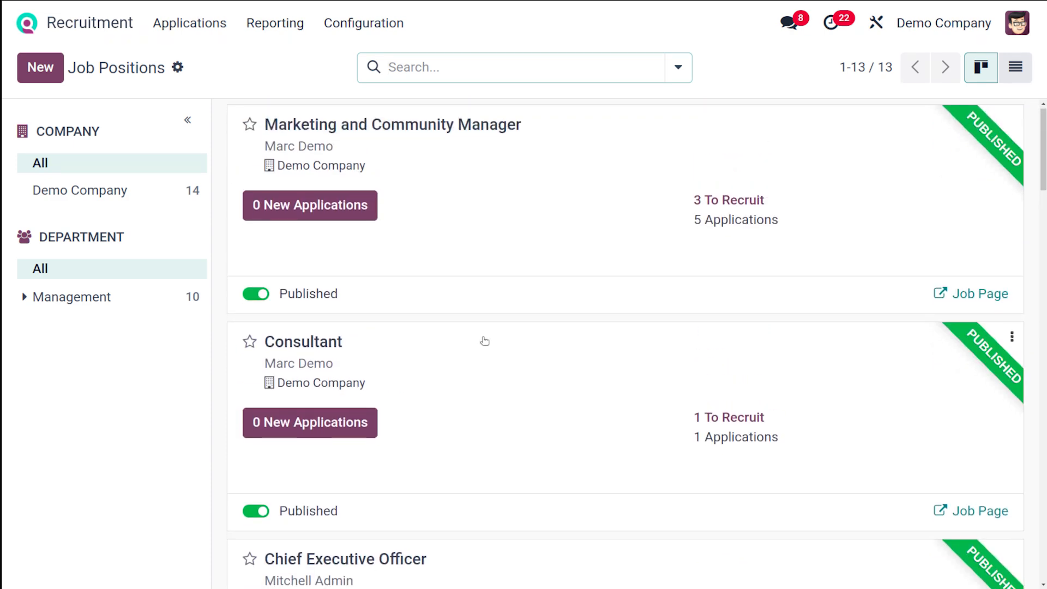
scroll("down", 3)
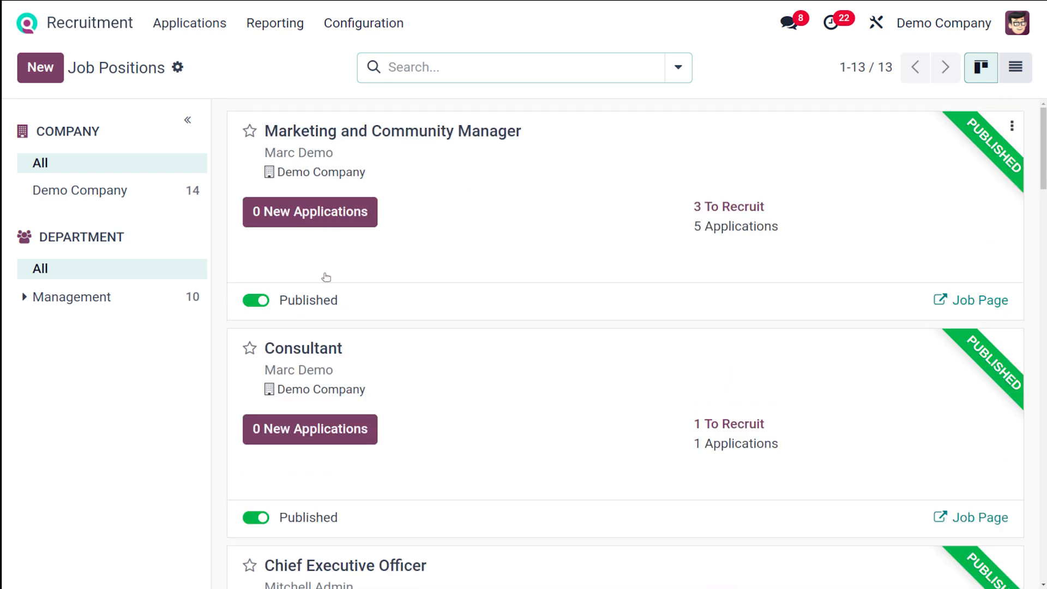
mouse_move(261, 141)
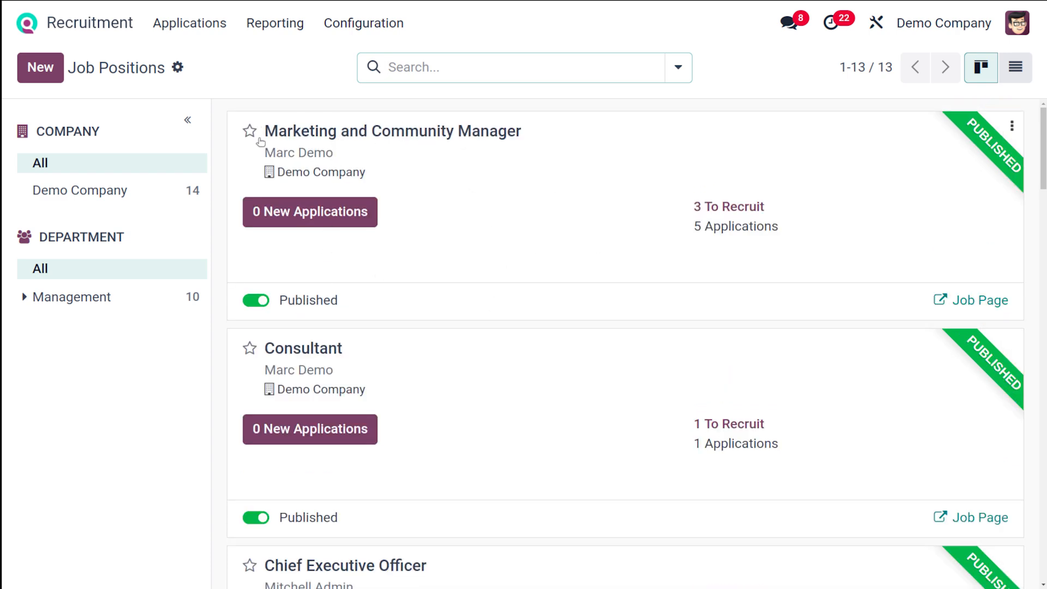
left_click(250, 131)
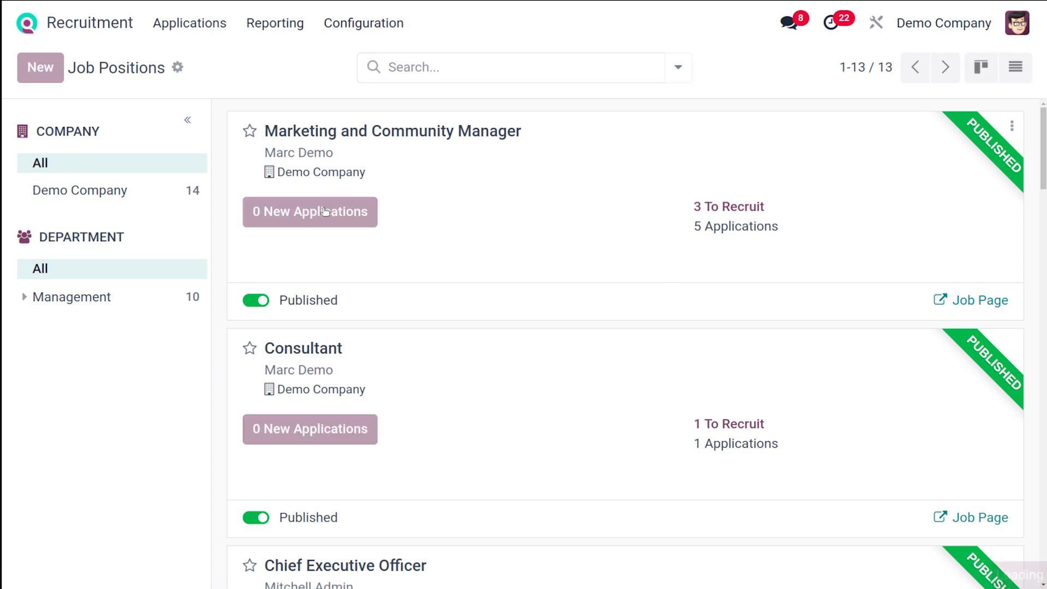
left_click(310, 212)
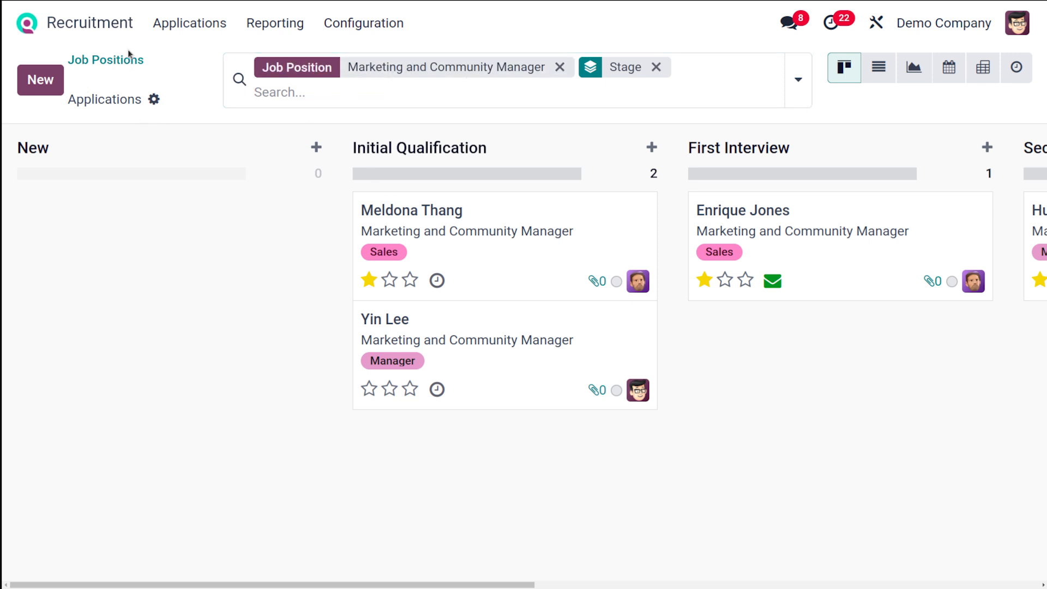
left_click(106, 59)
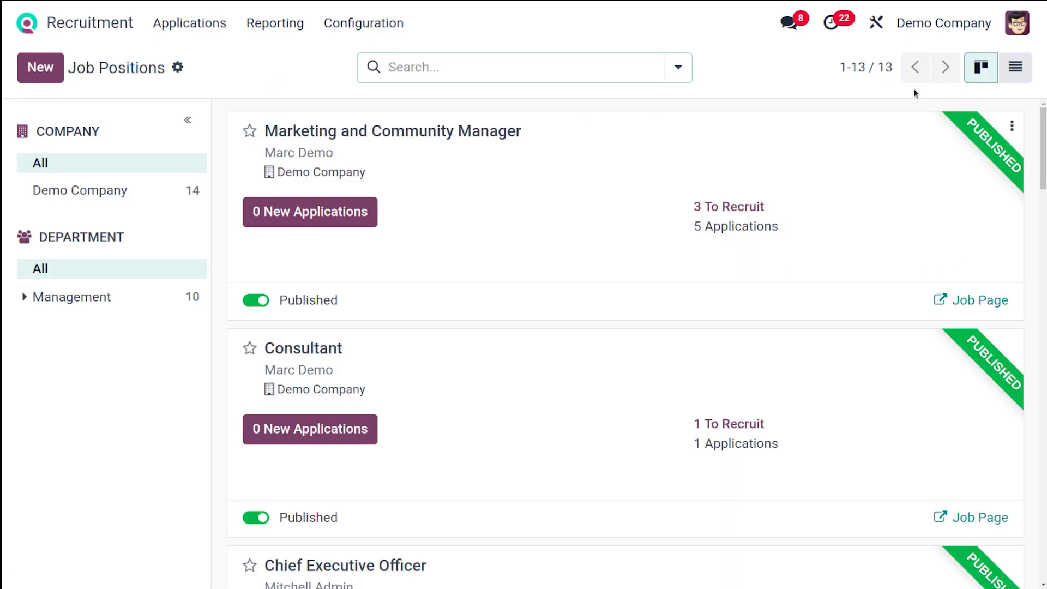
left_click(1016, 68)
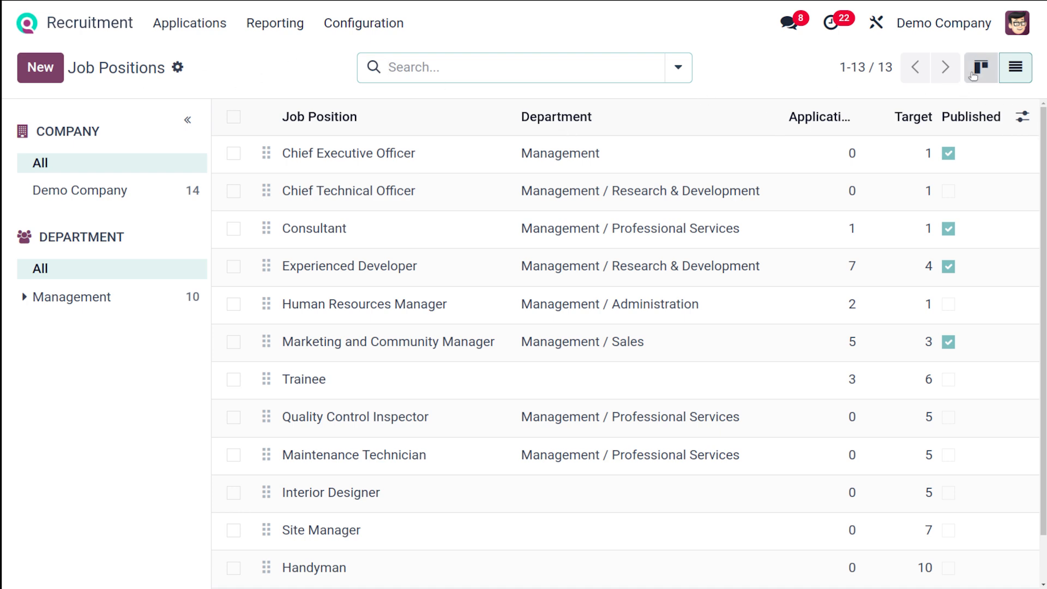
left_click(981, 68)
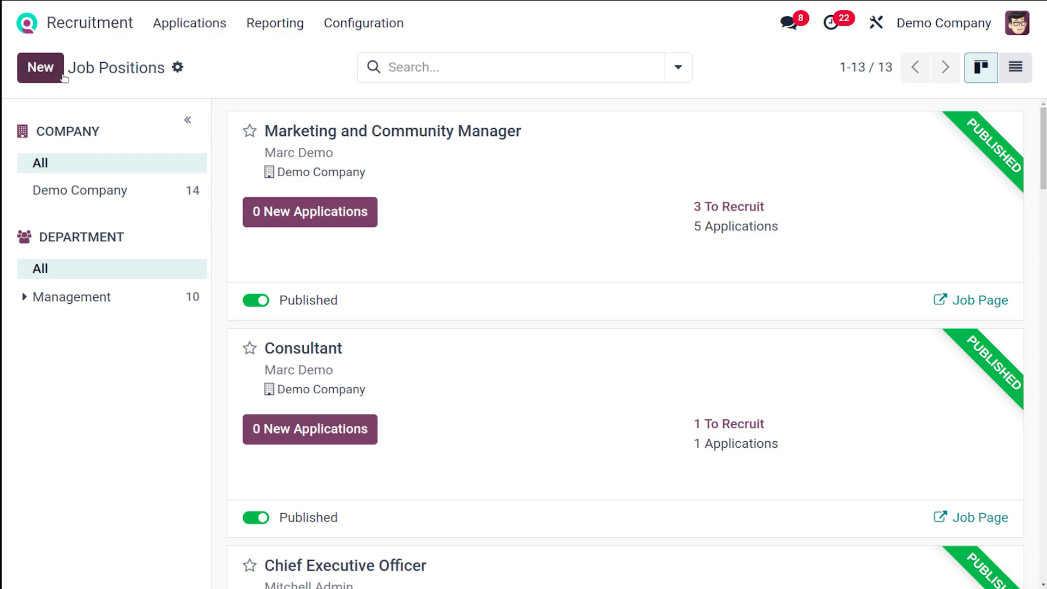
Create a new job position named 'SalesvManager'
left_click(39, 68)
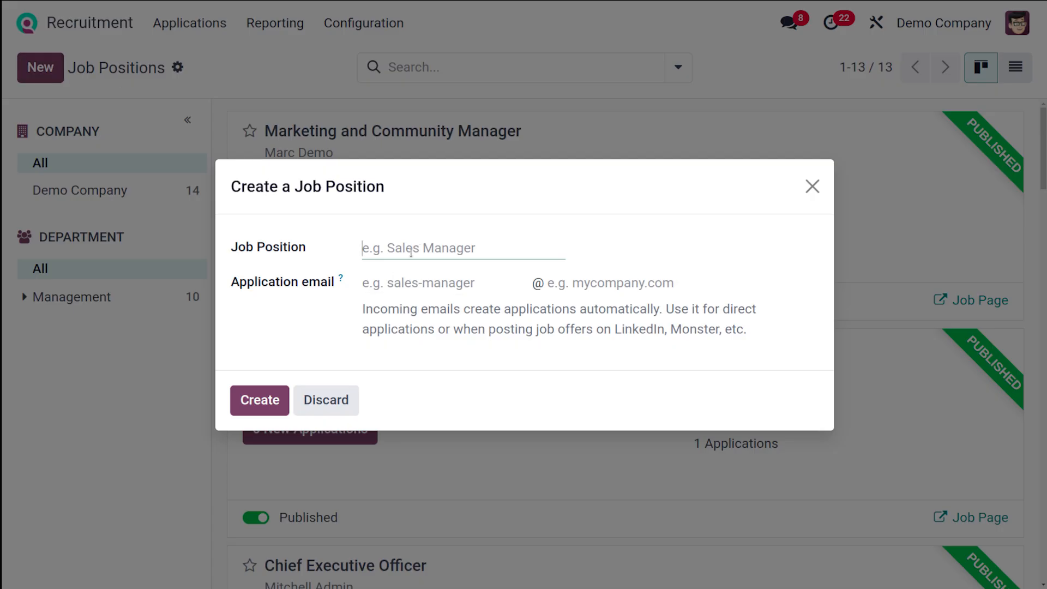
type("SalesvM")
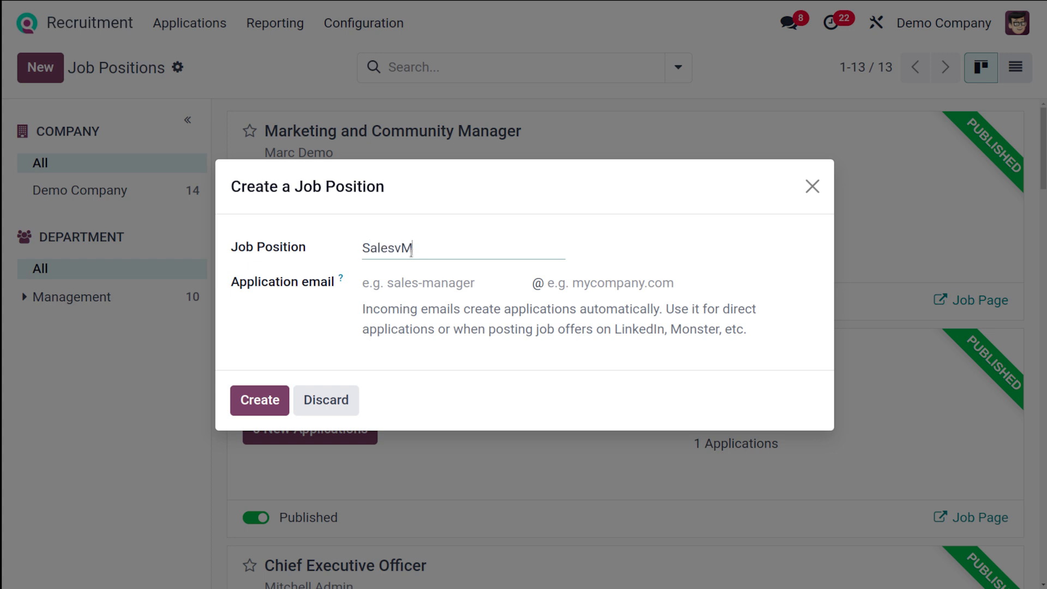
type("anager")
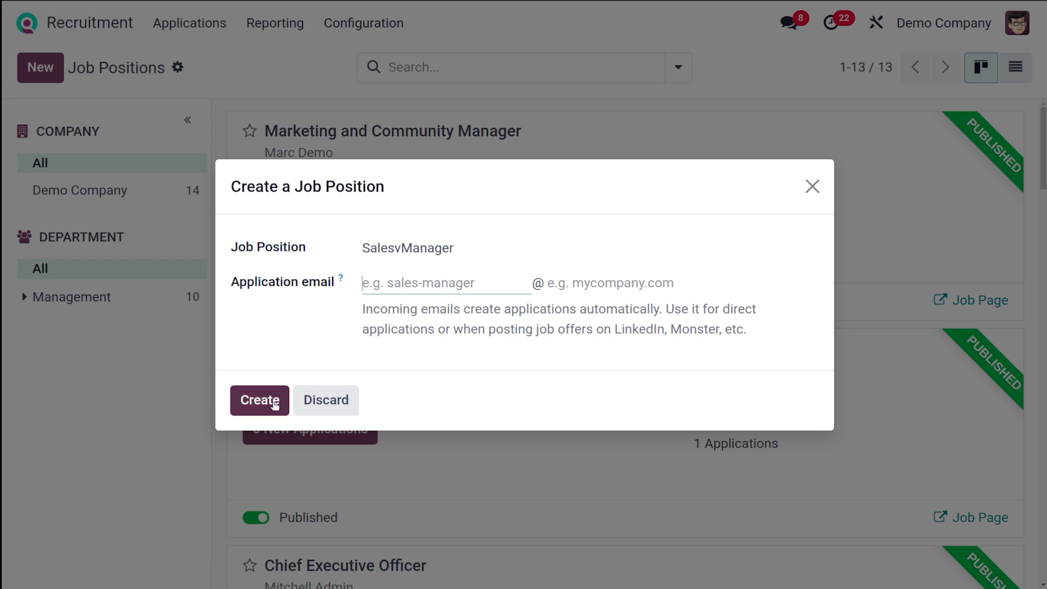
left_click(259, 400)
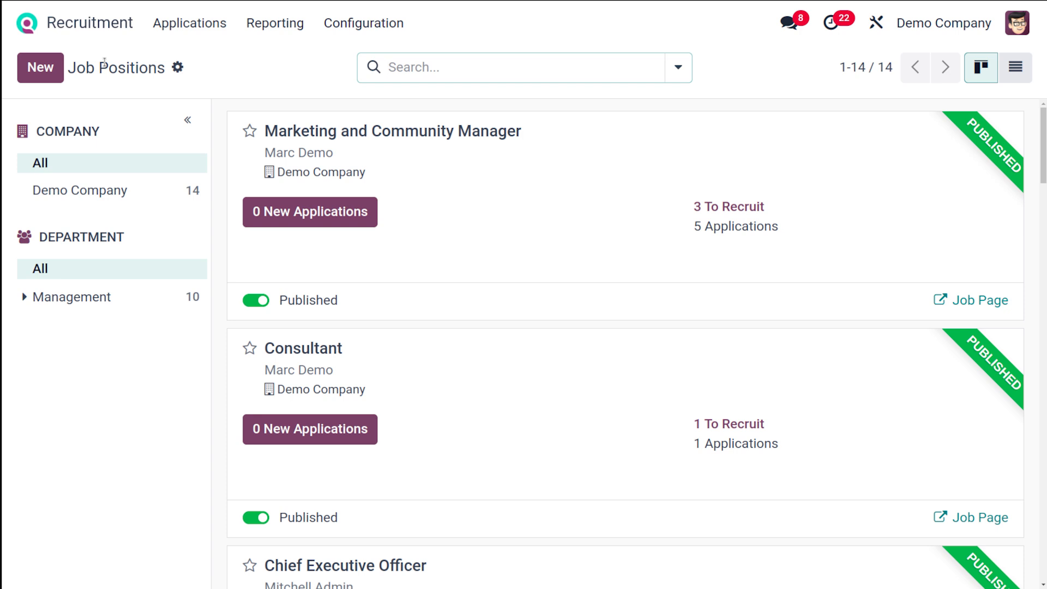
Open the SalesvManager position's form and retitle it 'Sales Manager'
left_click(524, 67)
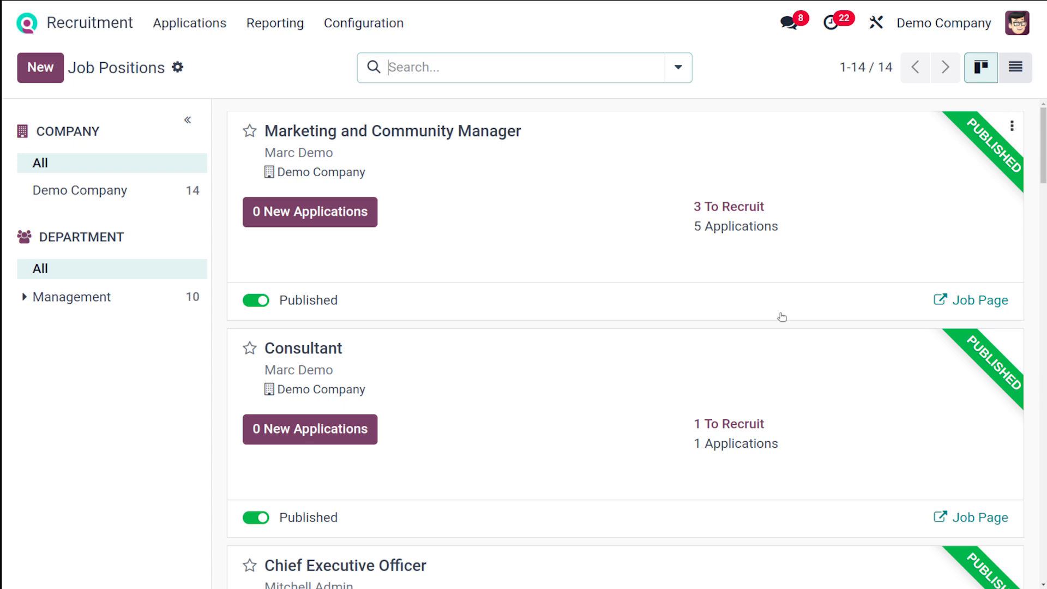
scroll("down", 3)
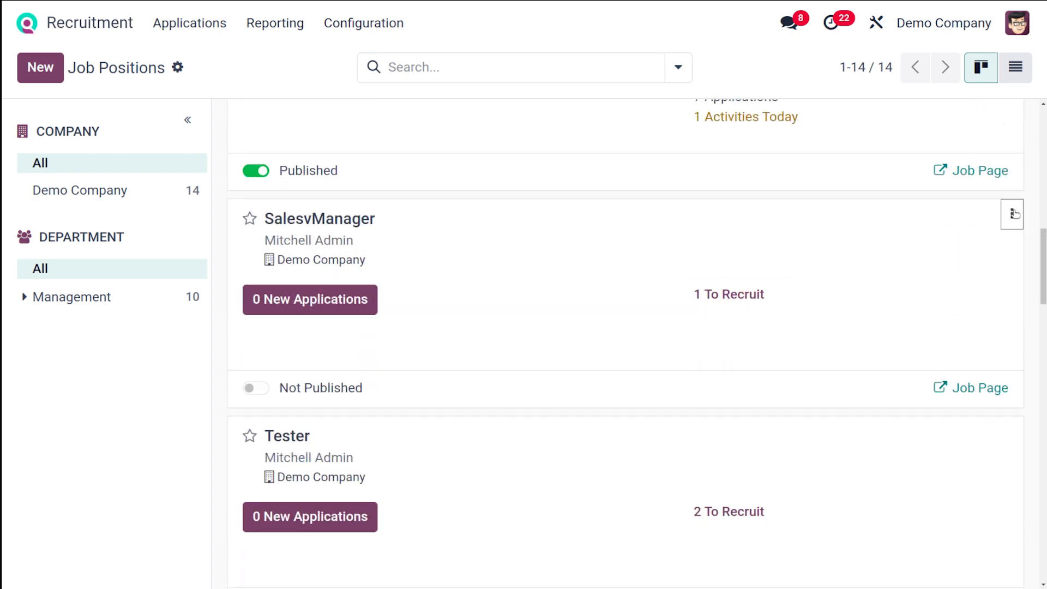
left_click(1011, 214)
type("Sales Manager")
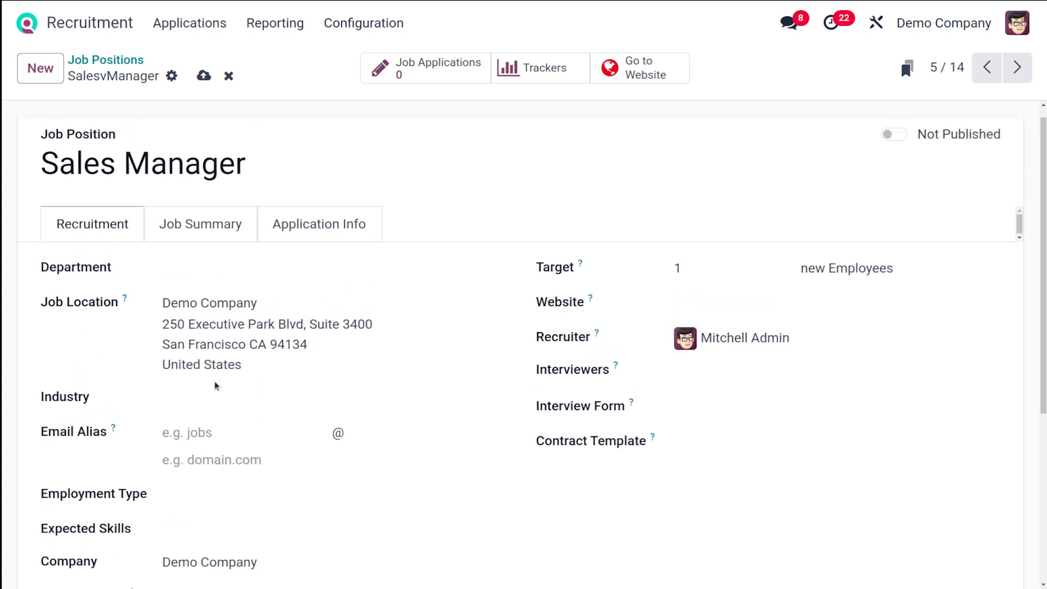
mouse_move(134, 267)
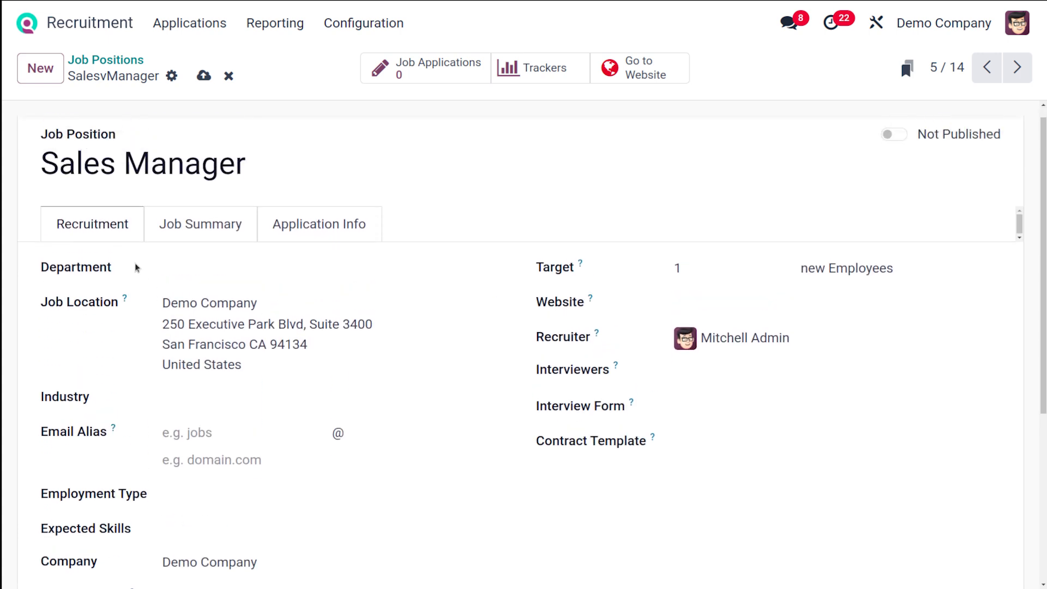
Set the department to Management / Sales and the industry to Entertainment
scroll("down", 3)
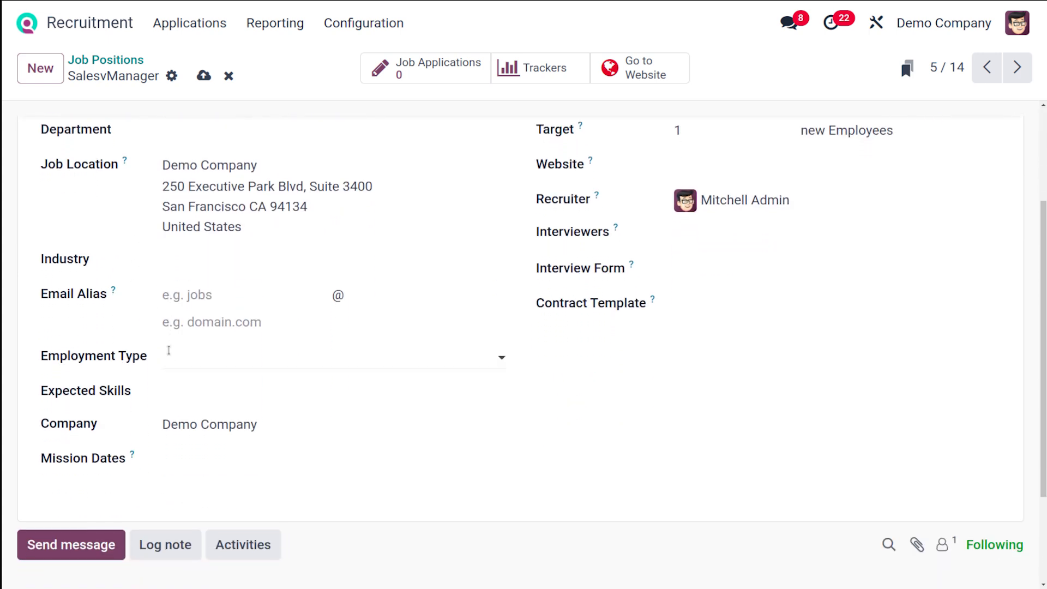
left_click(334, 129)
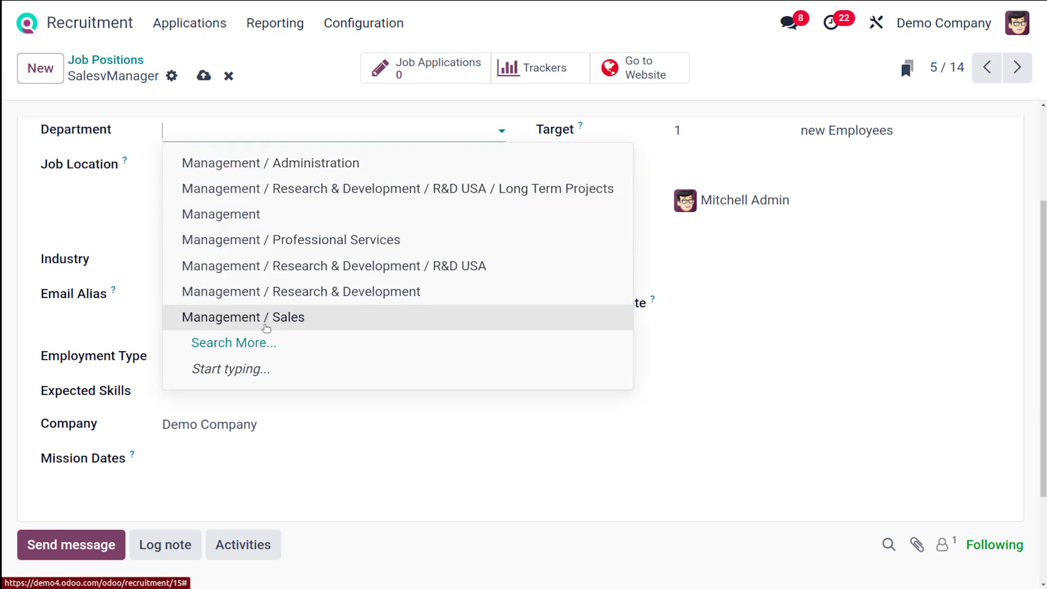
left_click(242, 316)
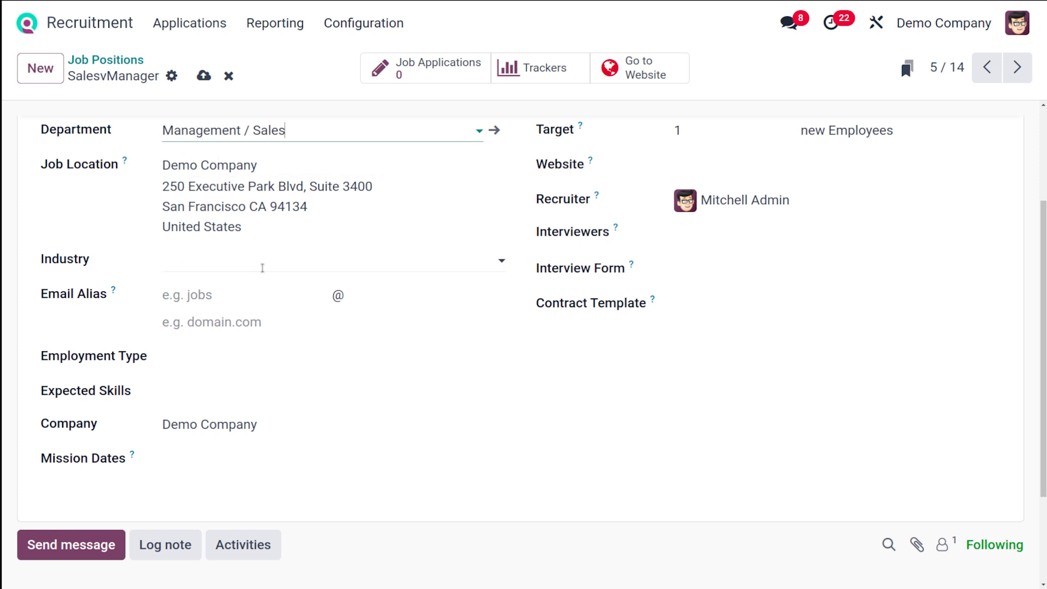
left_click(334, 259)
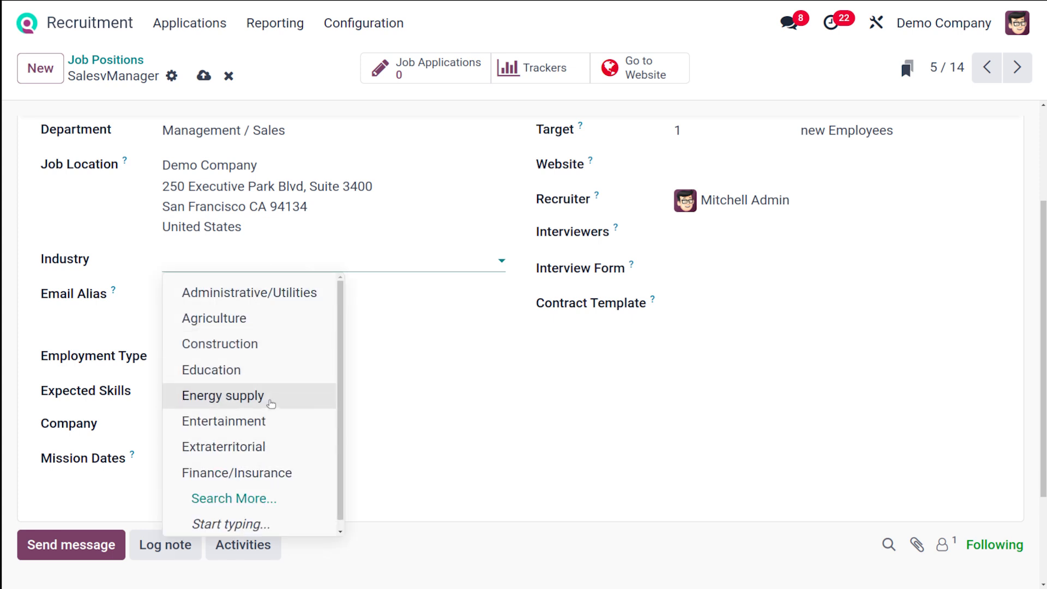
left_click(224, 421)
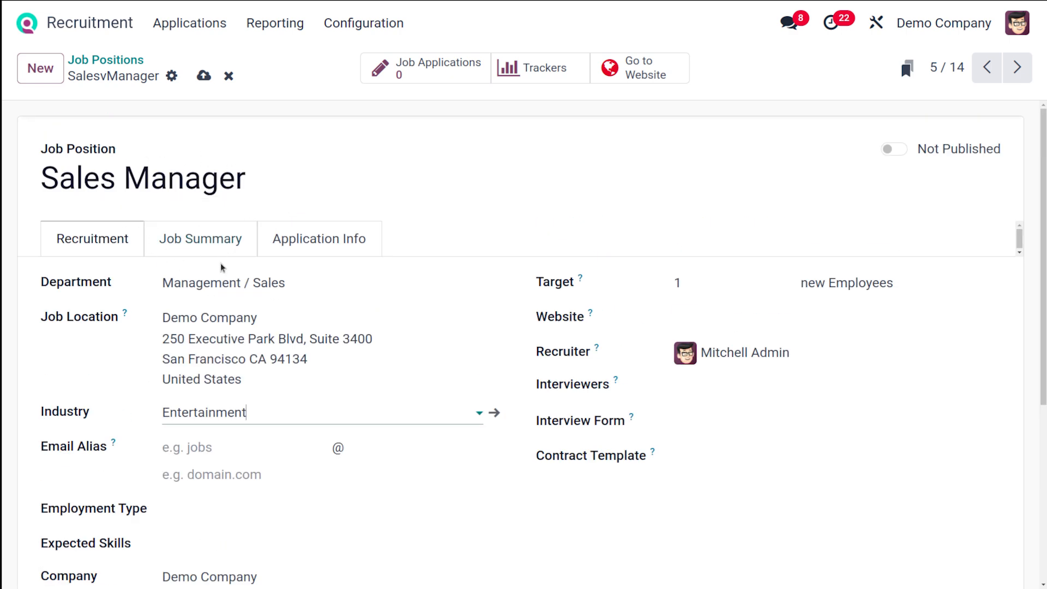
Add Adaptability to the position's expected skills
scroll("down", 3)
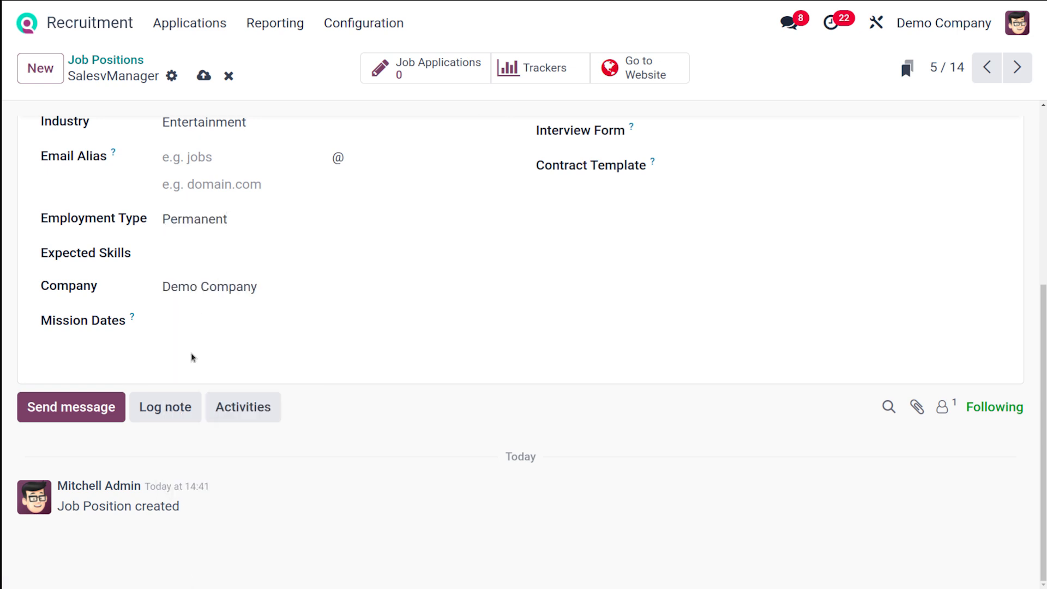
left_click(300, 253)
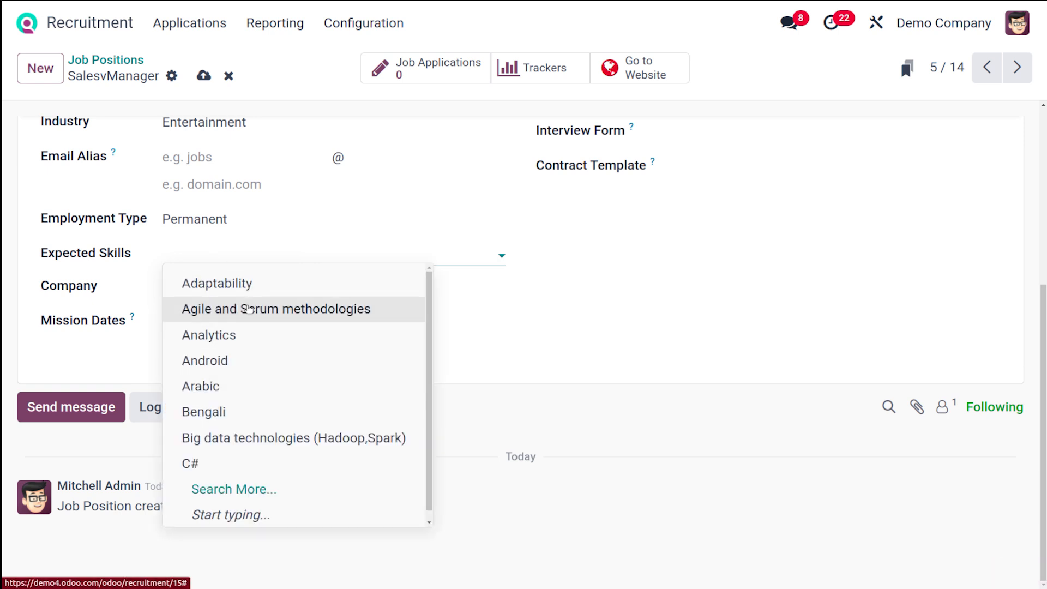
left_click(217, 283)
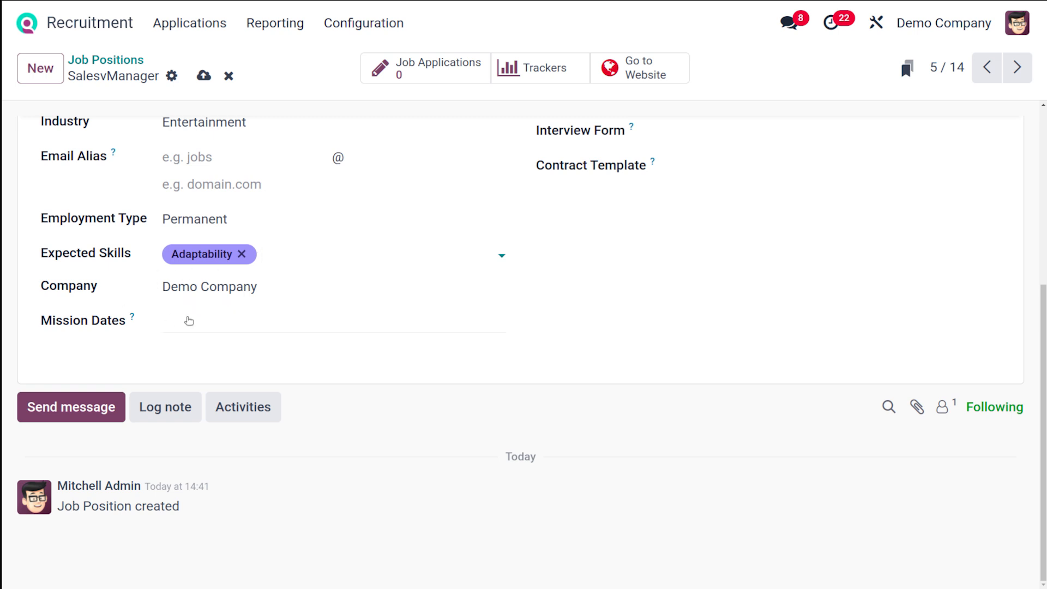
mouse_move(132, 316)
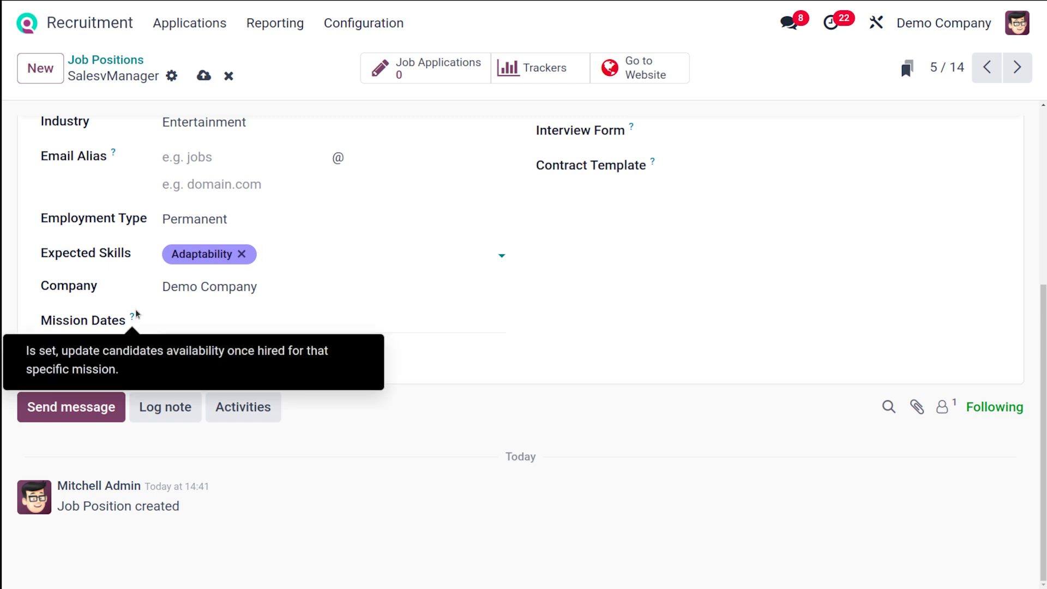
mouse_move(524, 236)
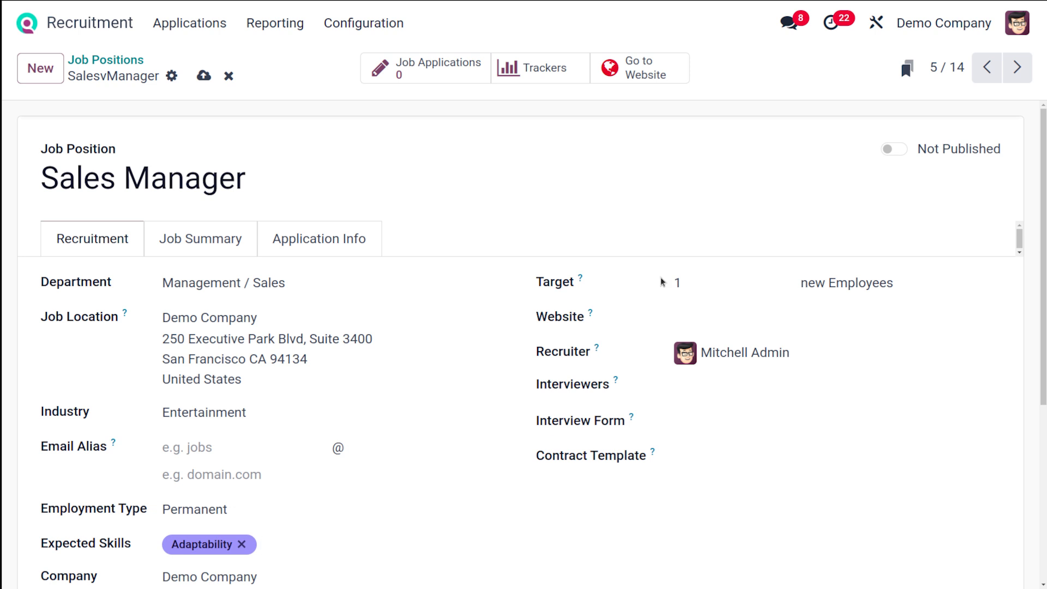
mouse_move(618, 312)
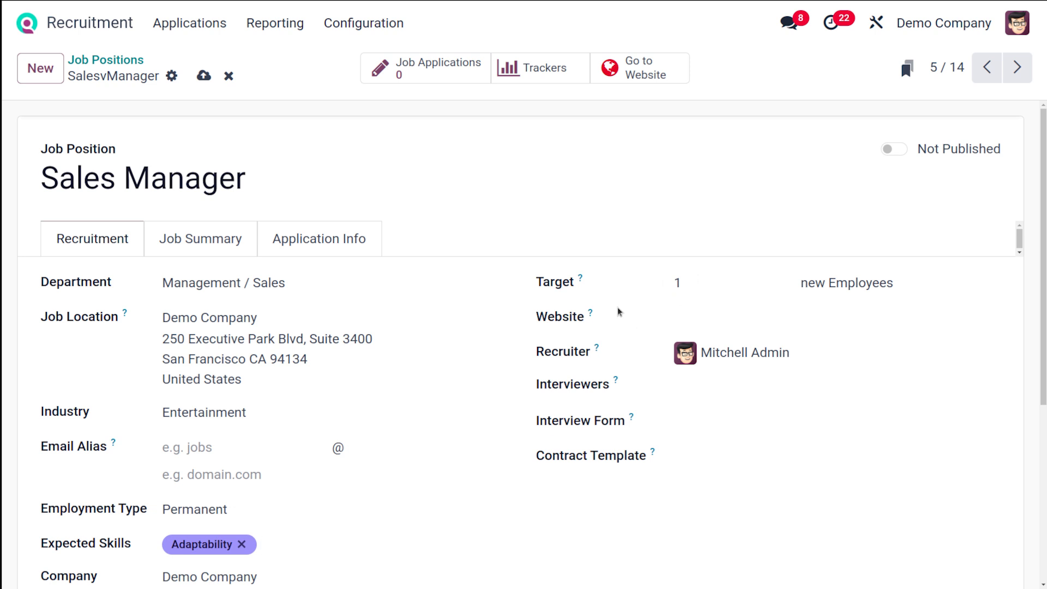
mouse_move(604, 328)
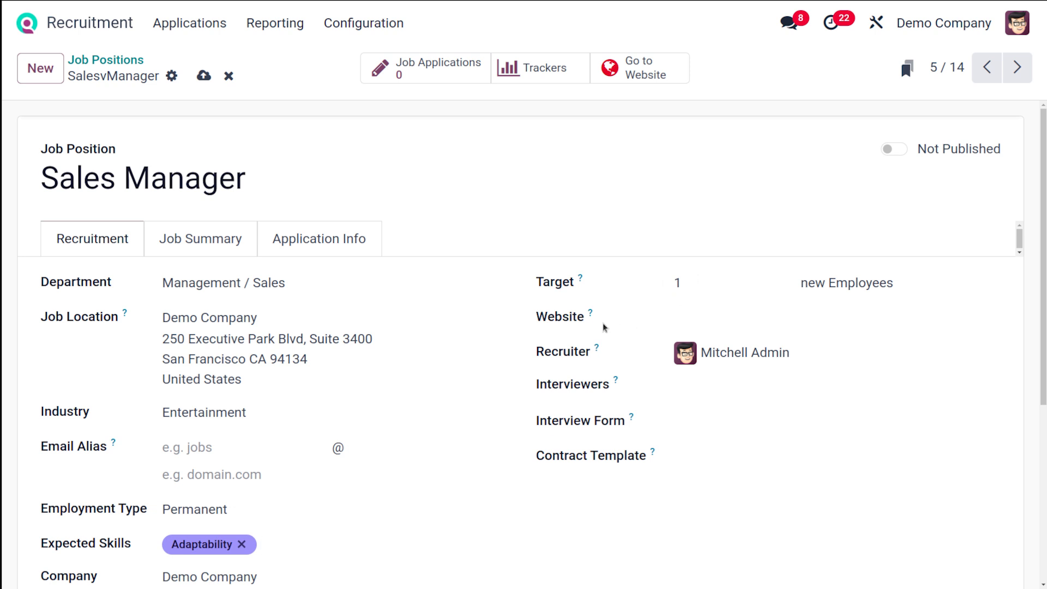
mouse_move(602, 327)
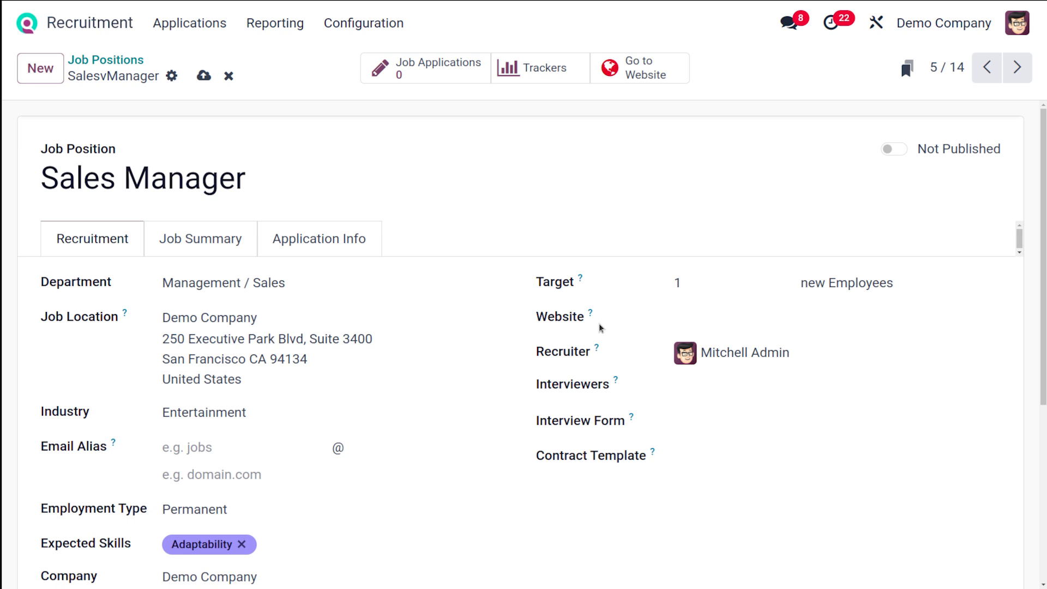
Add Mitchell Admin and John doe as interviewers, with Recruitment Form as interview form
left_click(734, 316)
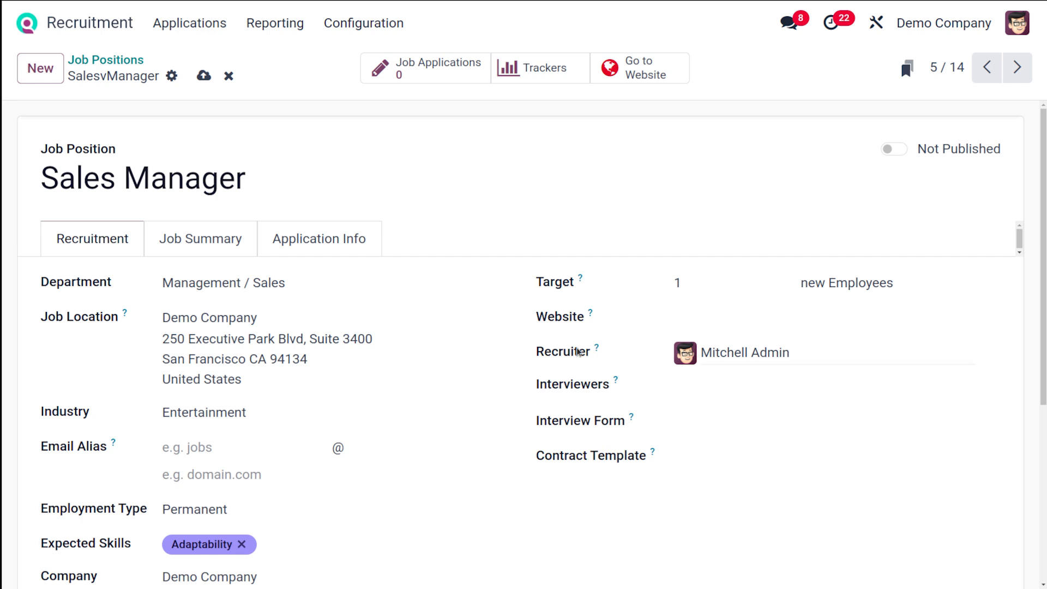
mouse_move(672, 391)
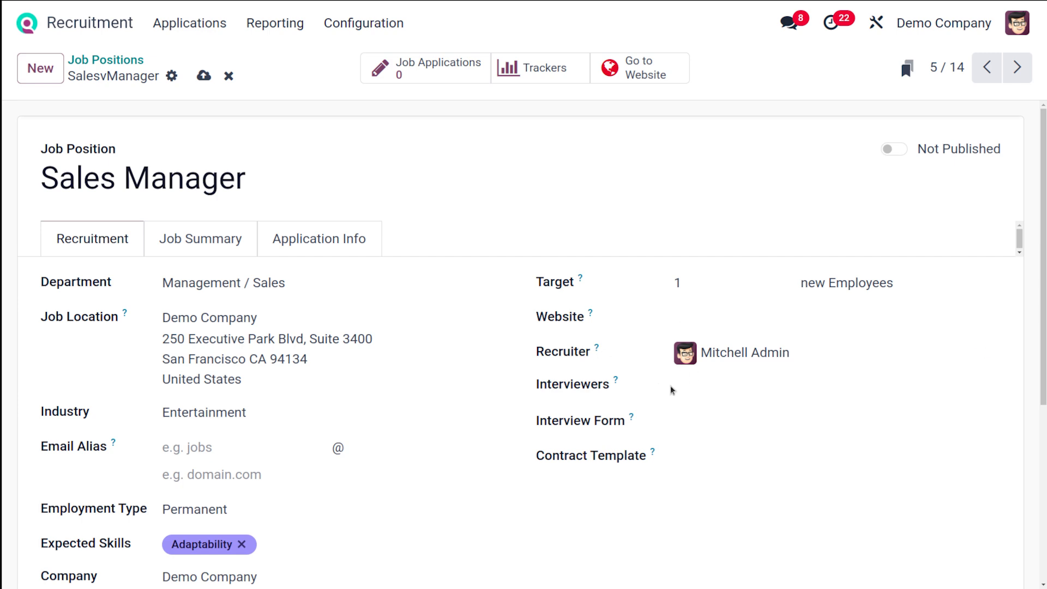
left_click(734, 384)
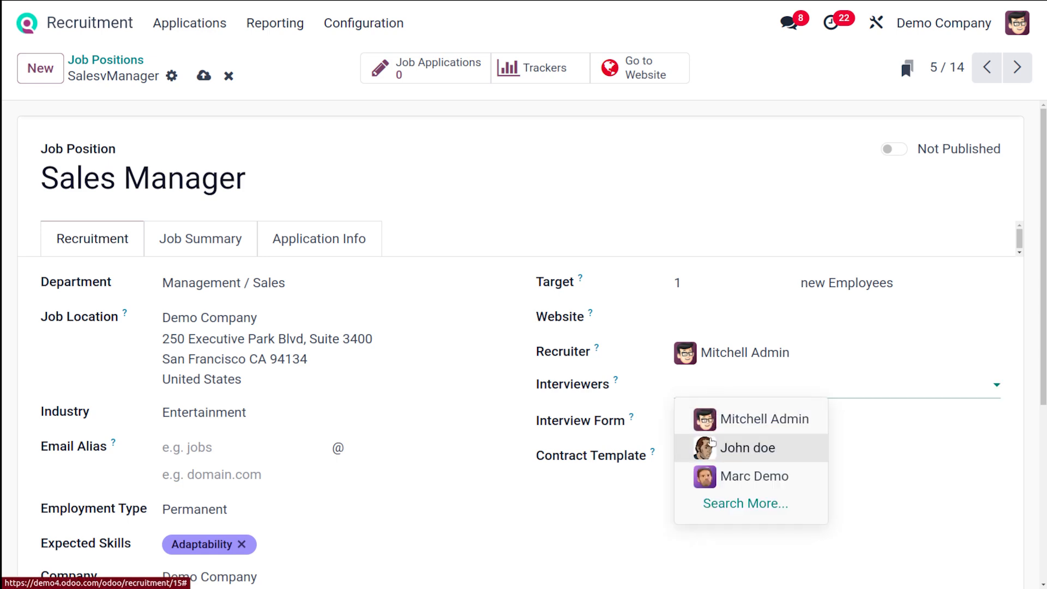
left_click(756, 419)
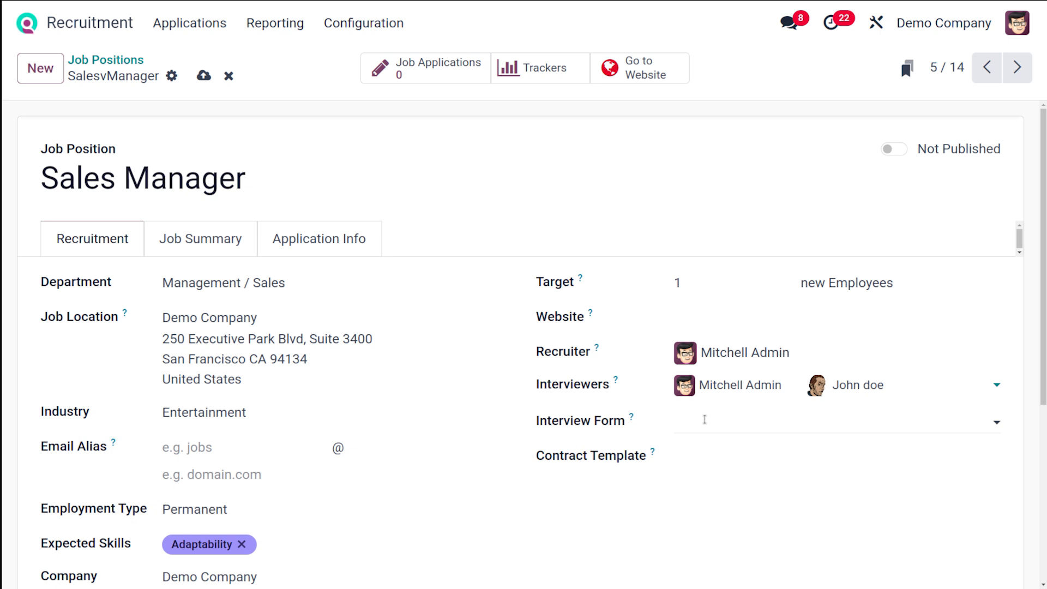
mouse_move(704, 419)
type("Recruitment Form")
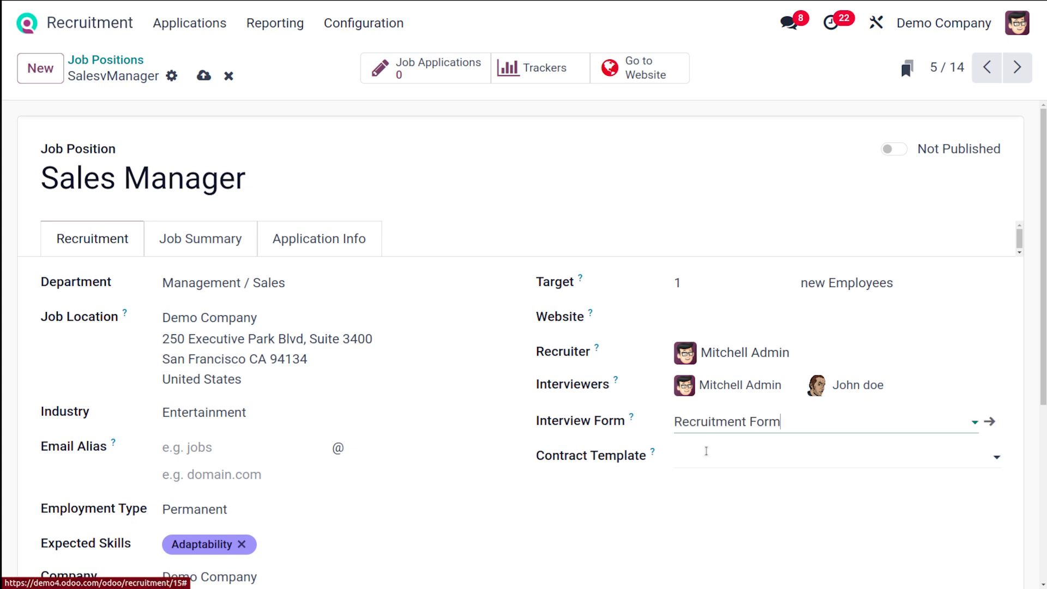
mouse_move(991, 421)
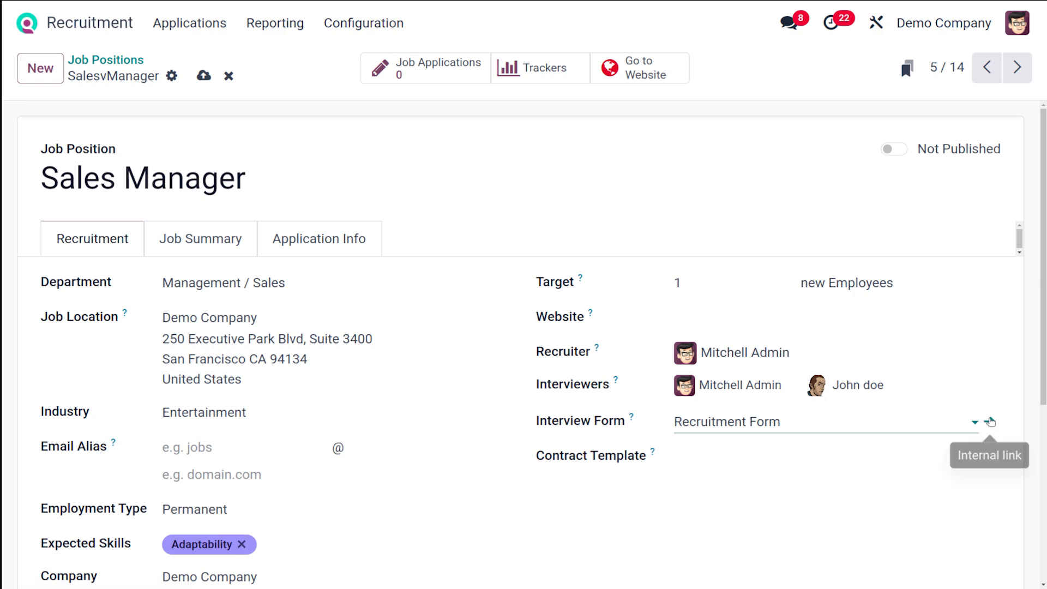
Open the linked Recruitment Form and browse its questions, Description and End Message
left_click(991, 422)
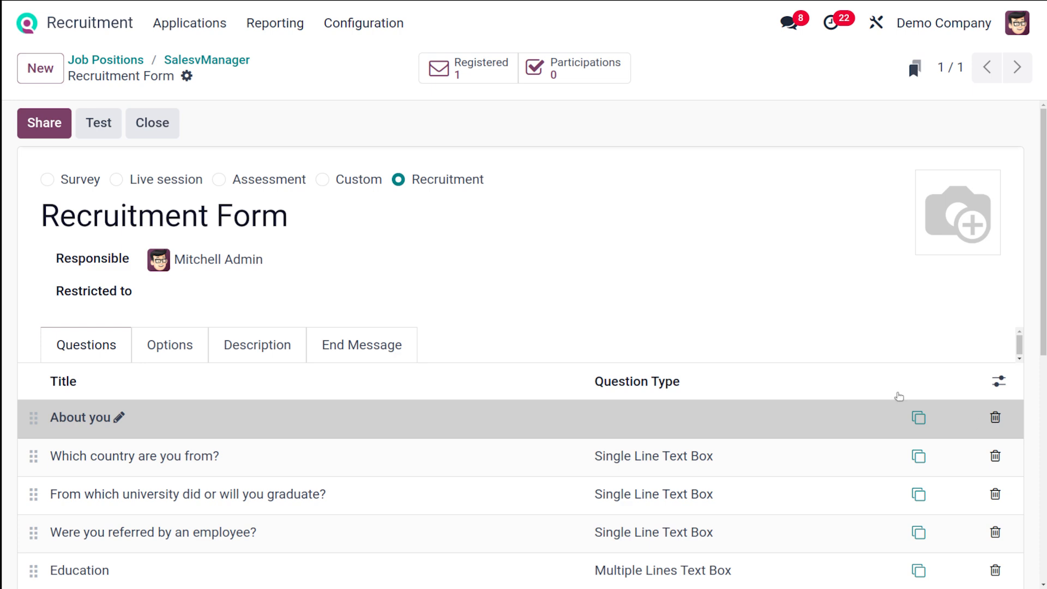
scroll("down", 3)
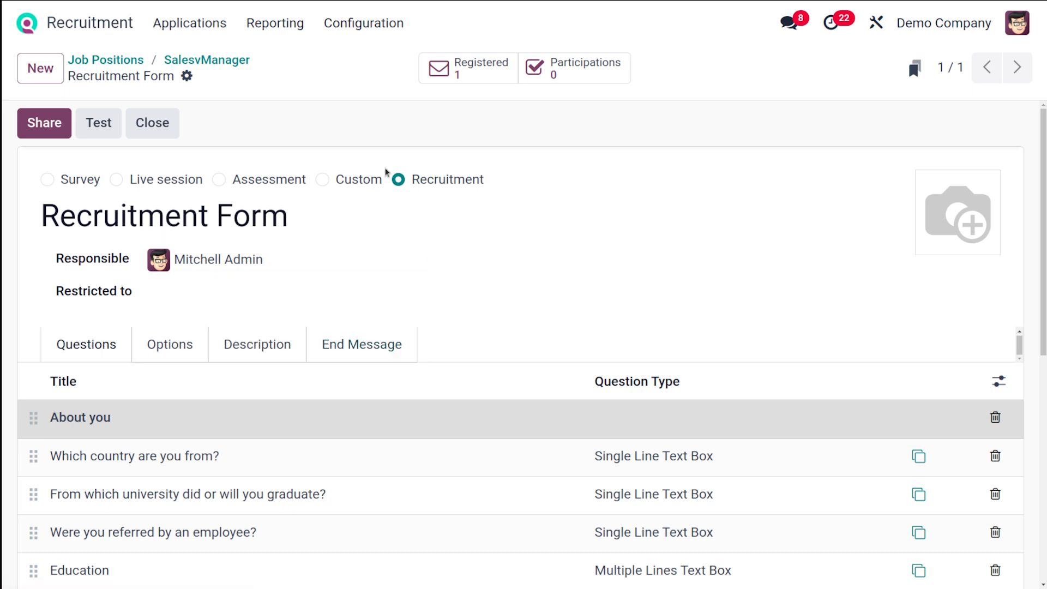
left_click(164, 215)
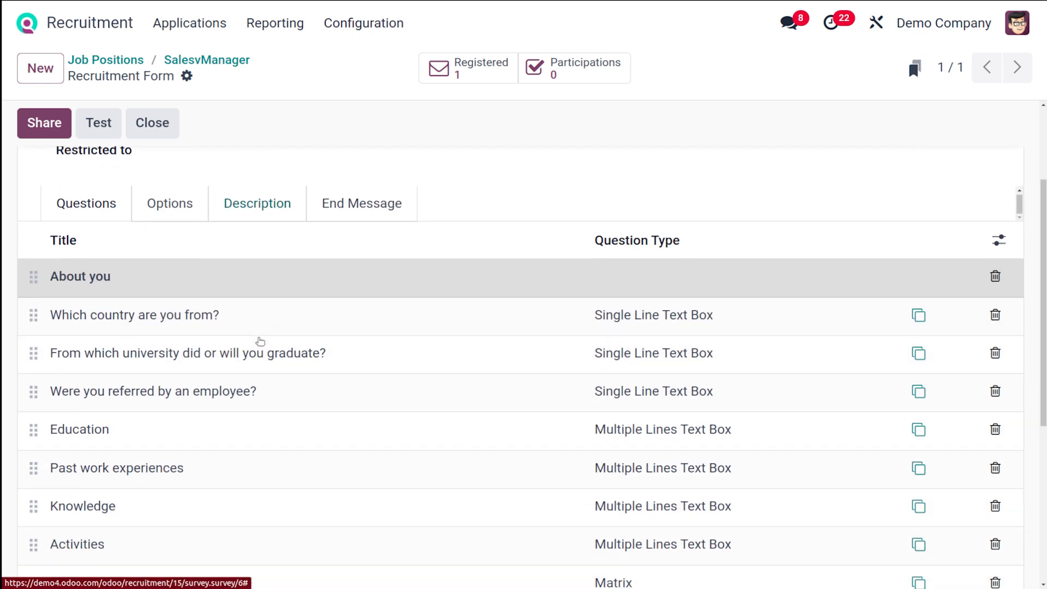
scroll("down", 3)
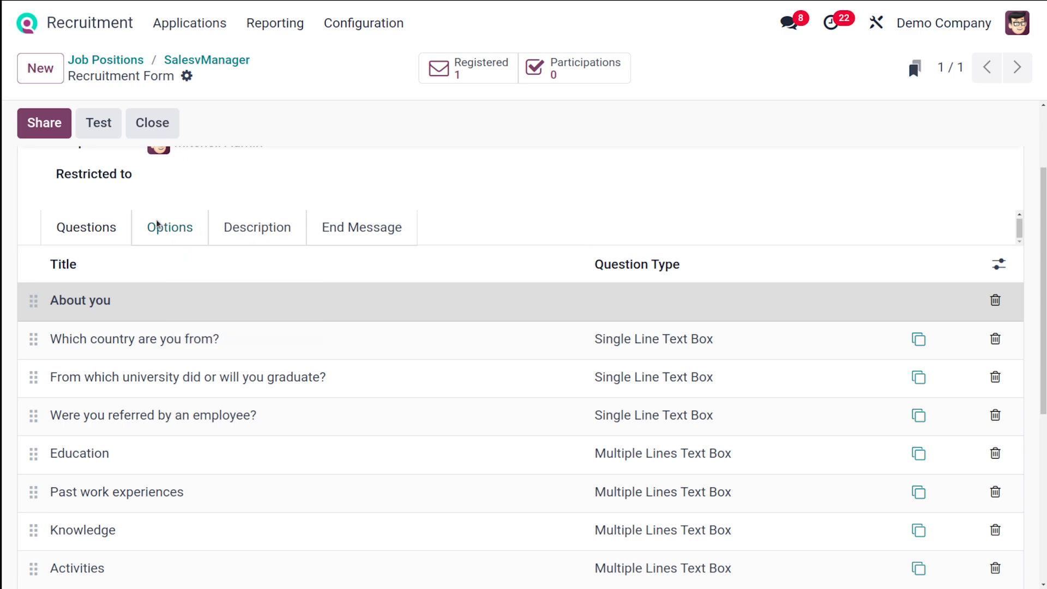
left_click(257, 227)
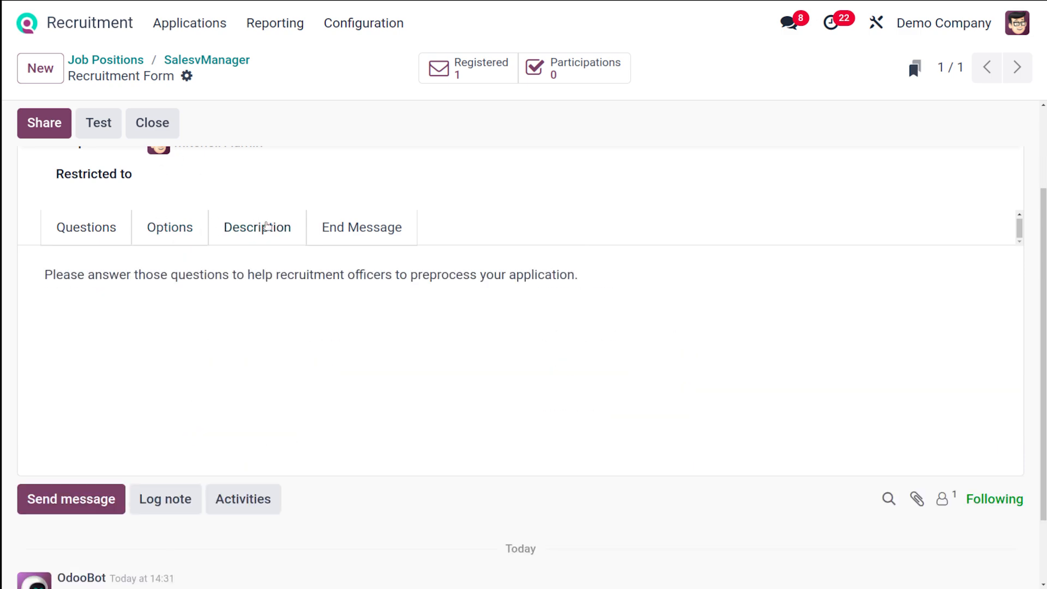
left_click(361, 226)
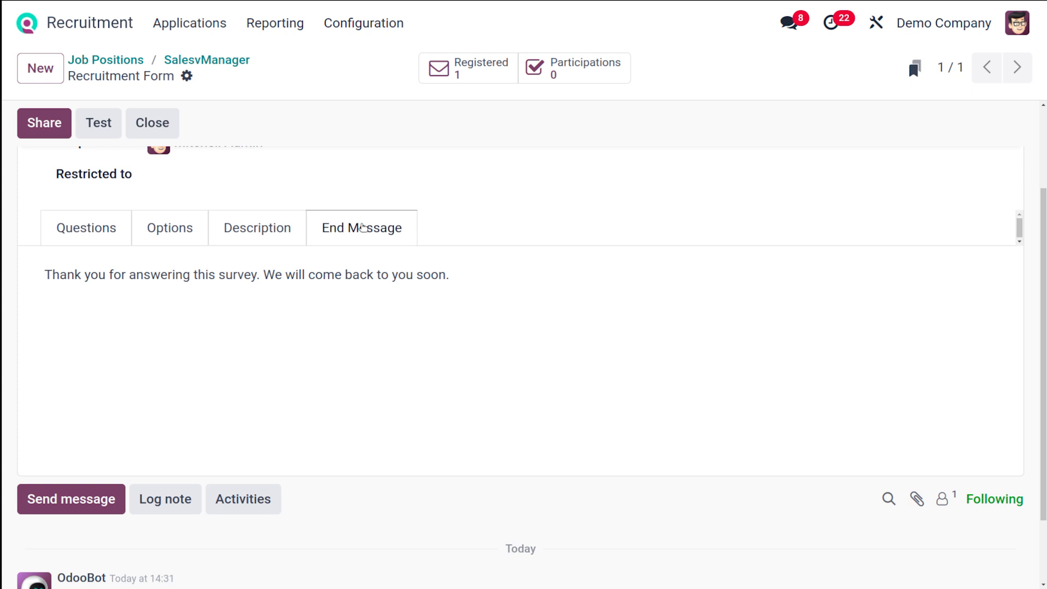
scroll("up", 3)
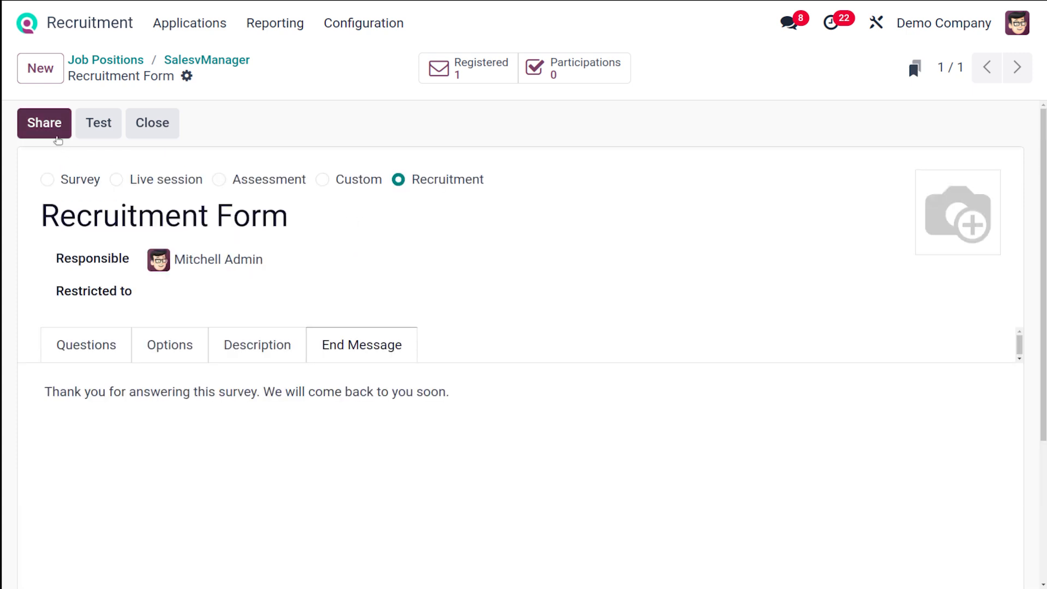
Share the Recruitment Form by email with a chosen contact
left_click(44, 122)
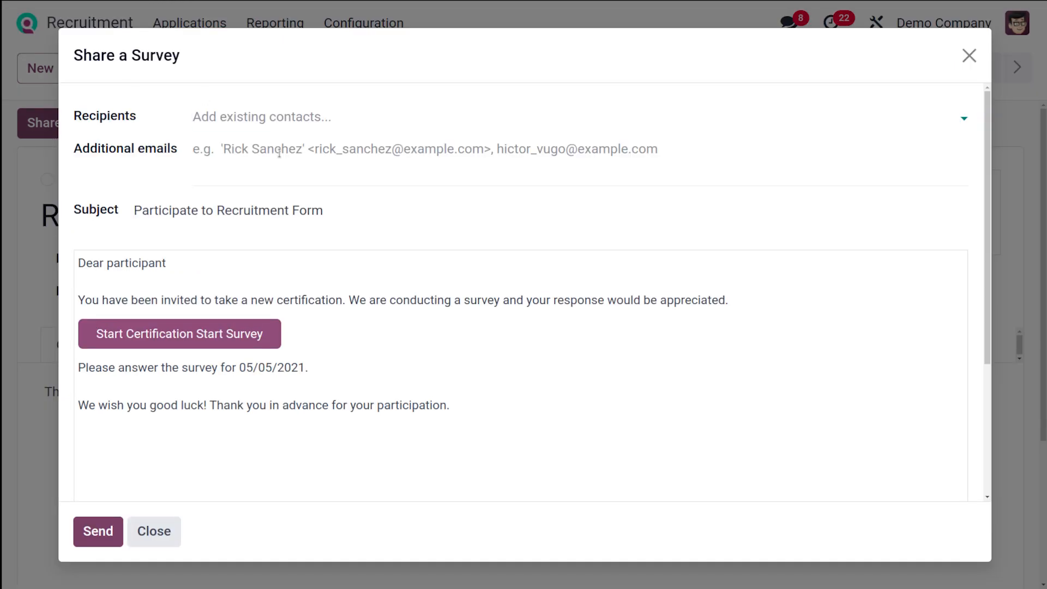
left_click(260, 116)
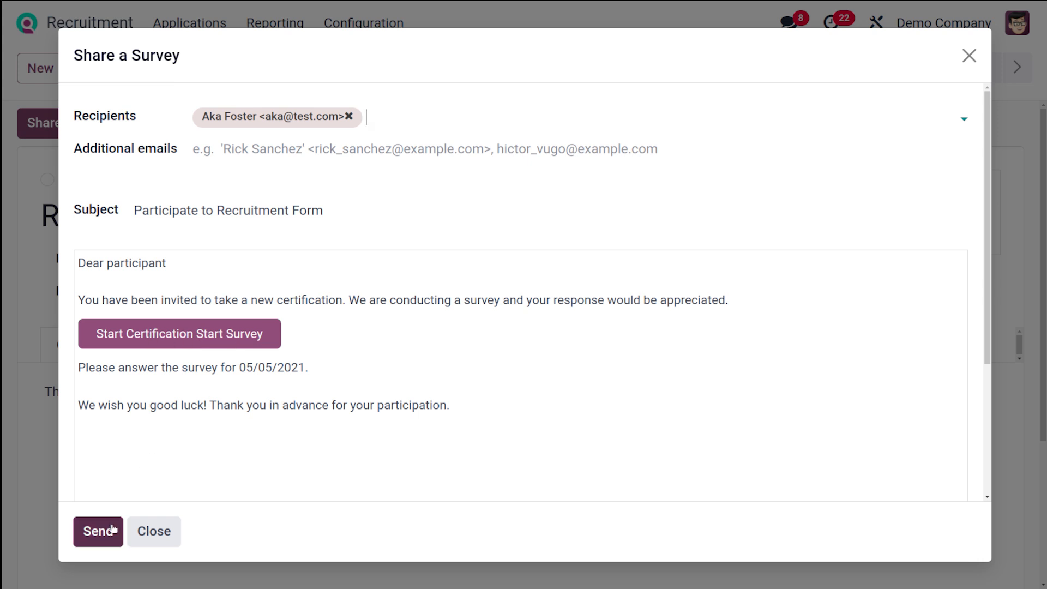
left_click(98, 530)
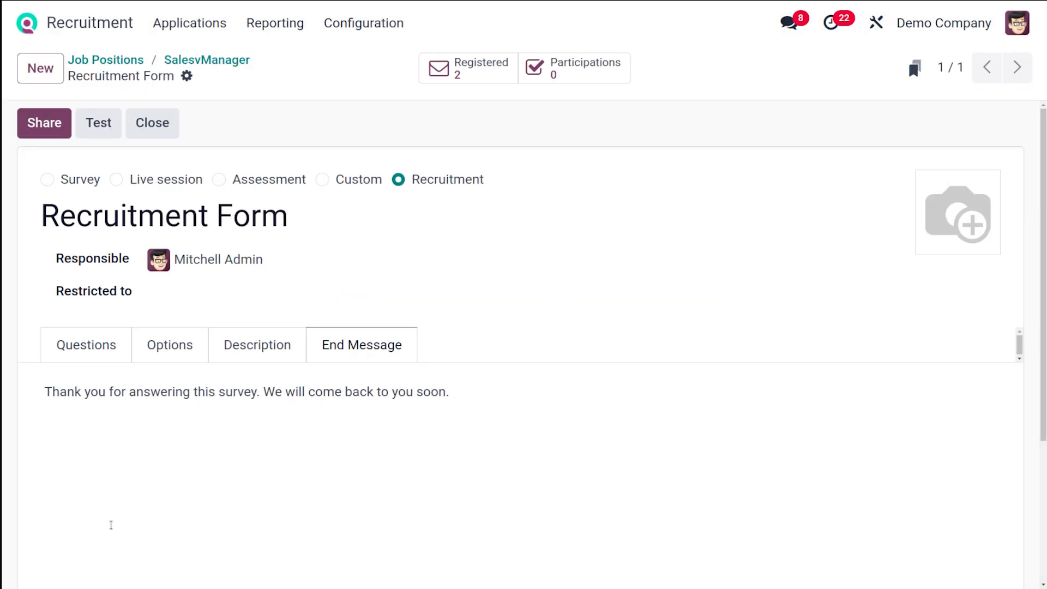